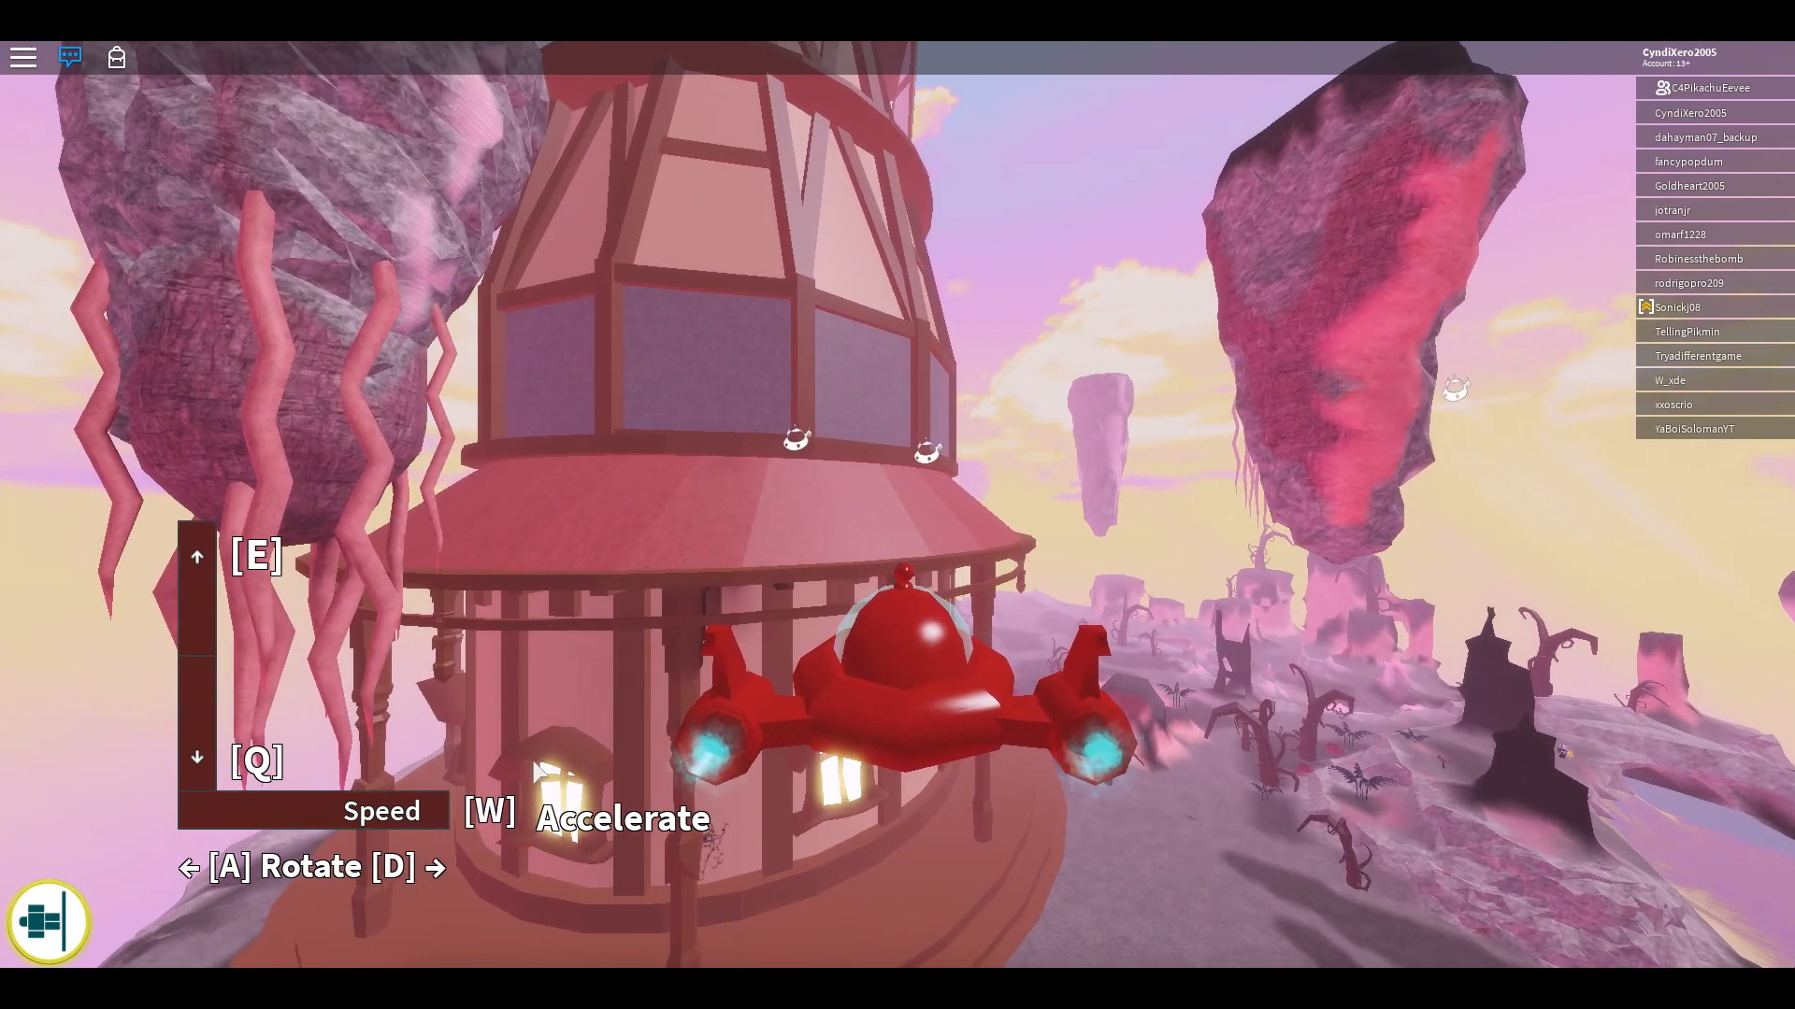
Step: Fly the red ship forward past the tower and along the rocky cliffs toward the runway bridge
{"action": "key", "text": "w"}
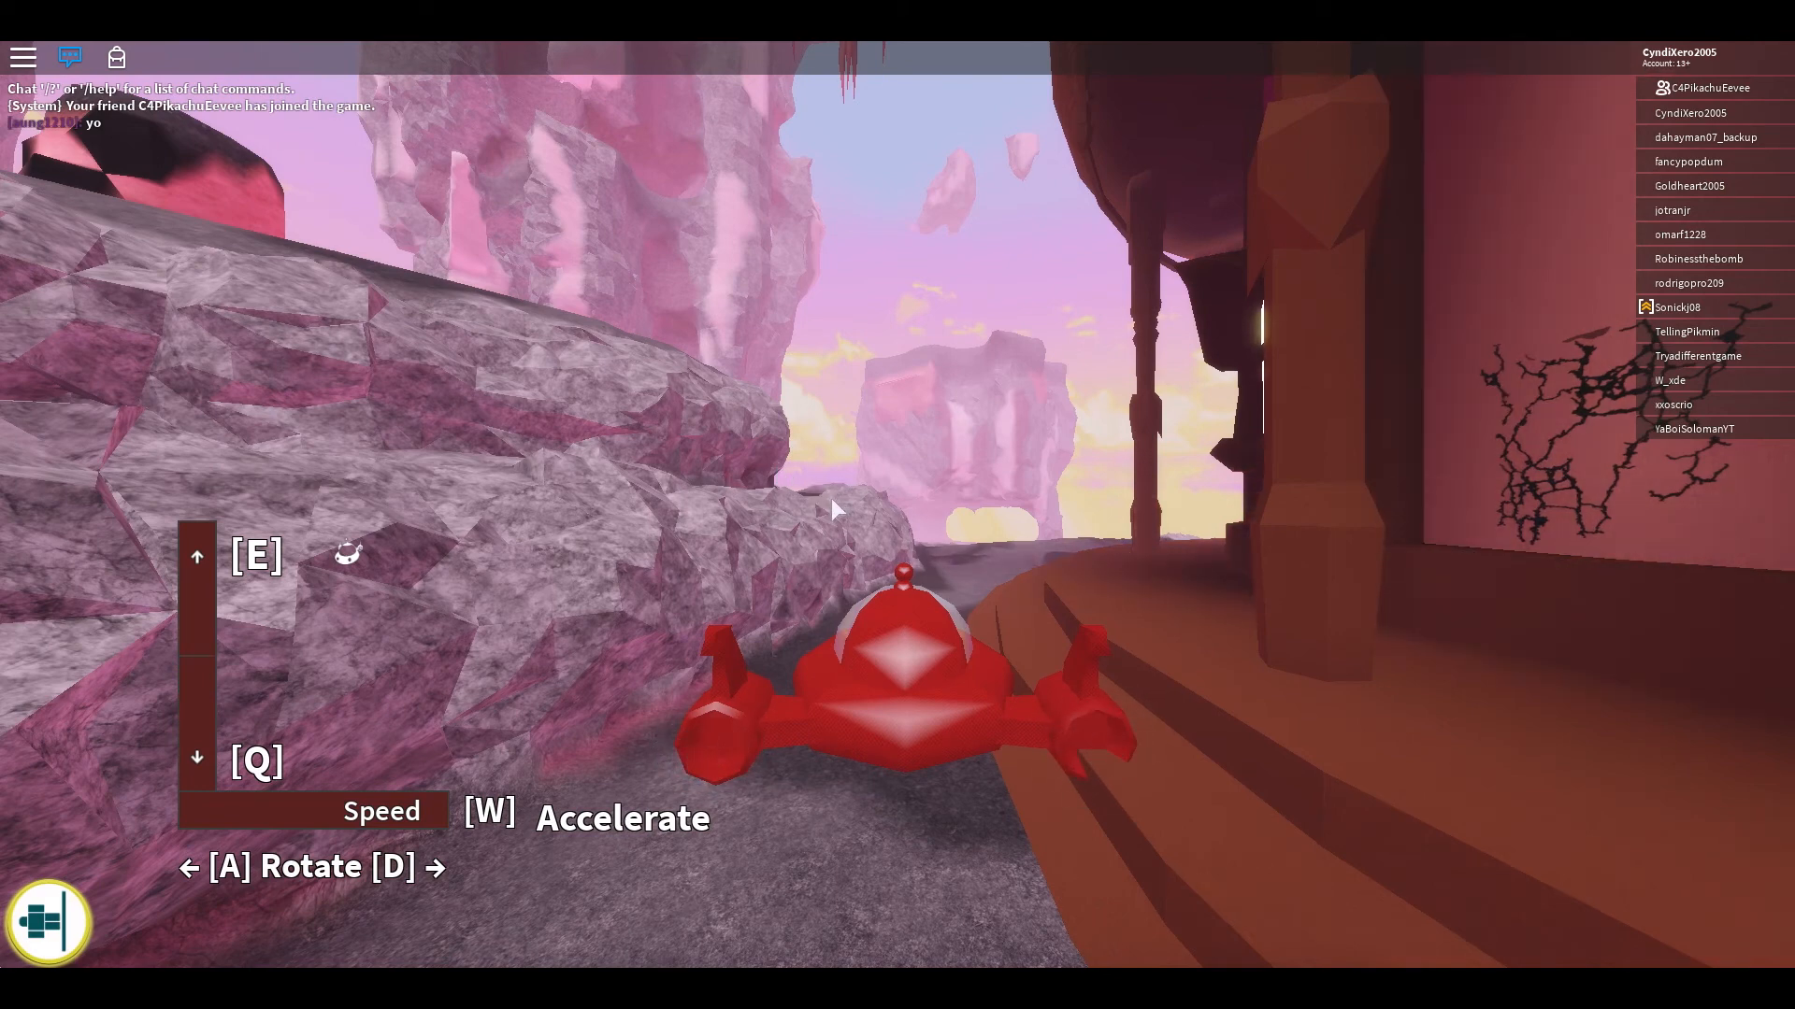
{"action": "key", "text": "w"}
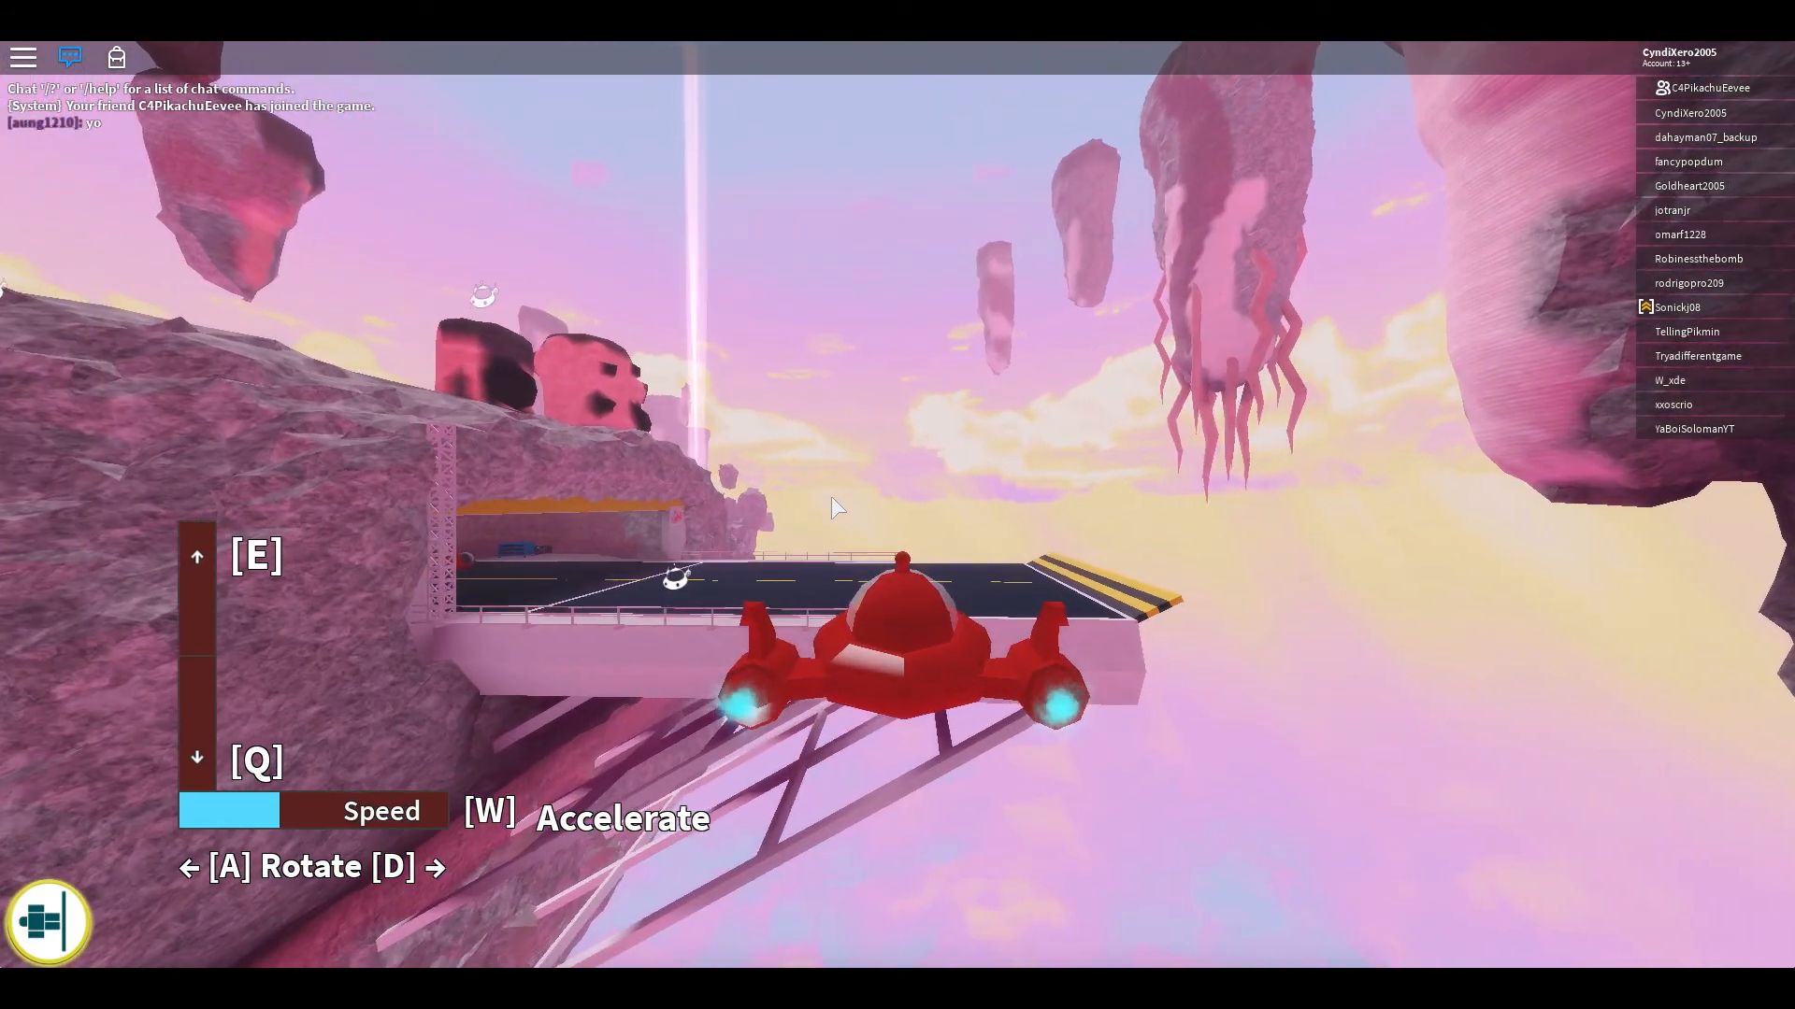
Step: Turn the ship away from the bridge runway and fly it out over the open pink sky
{"action": "key", "text": "w"}
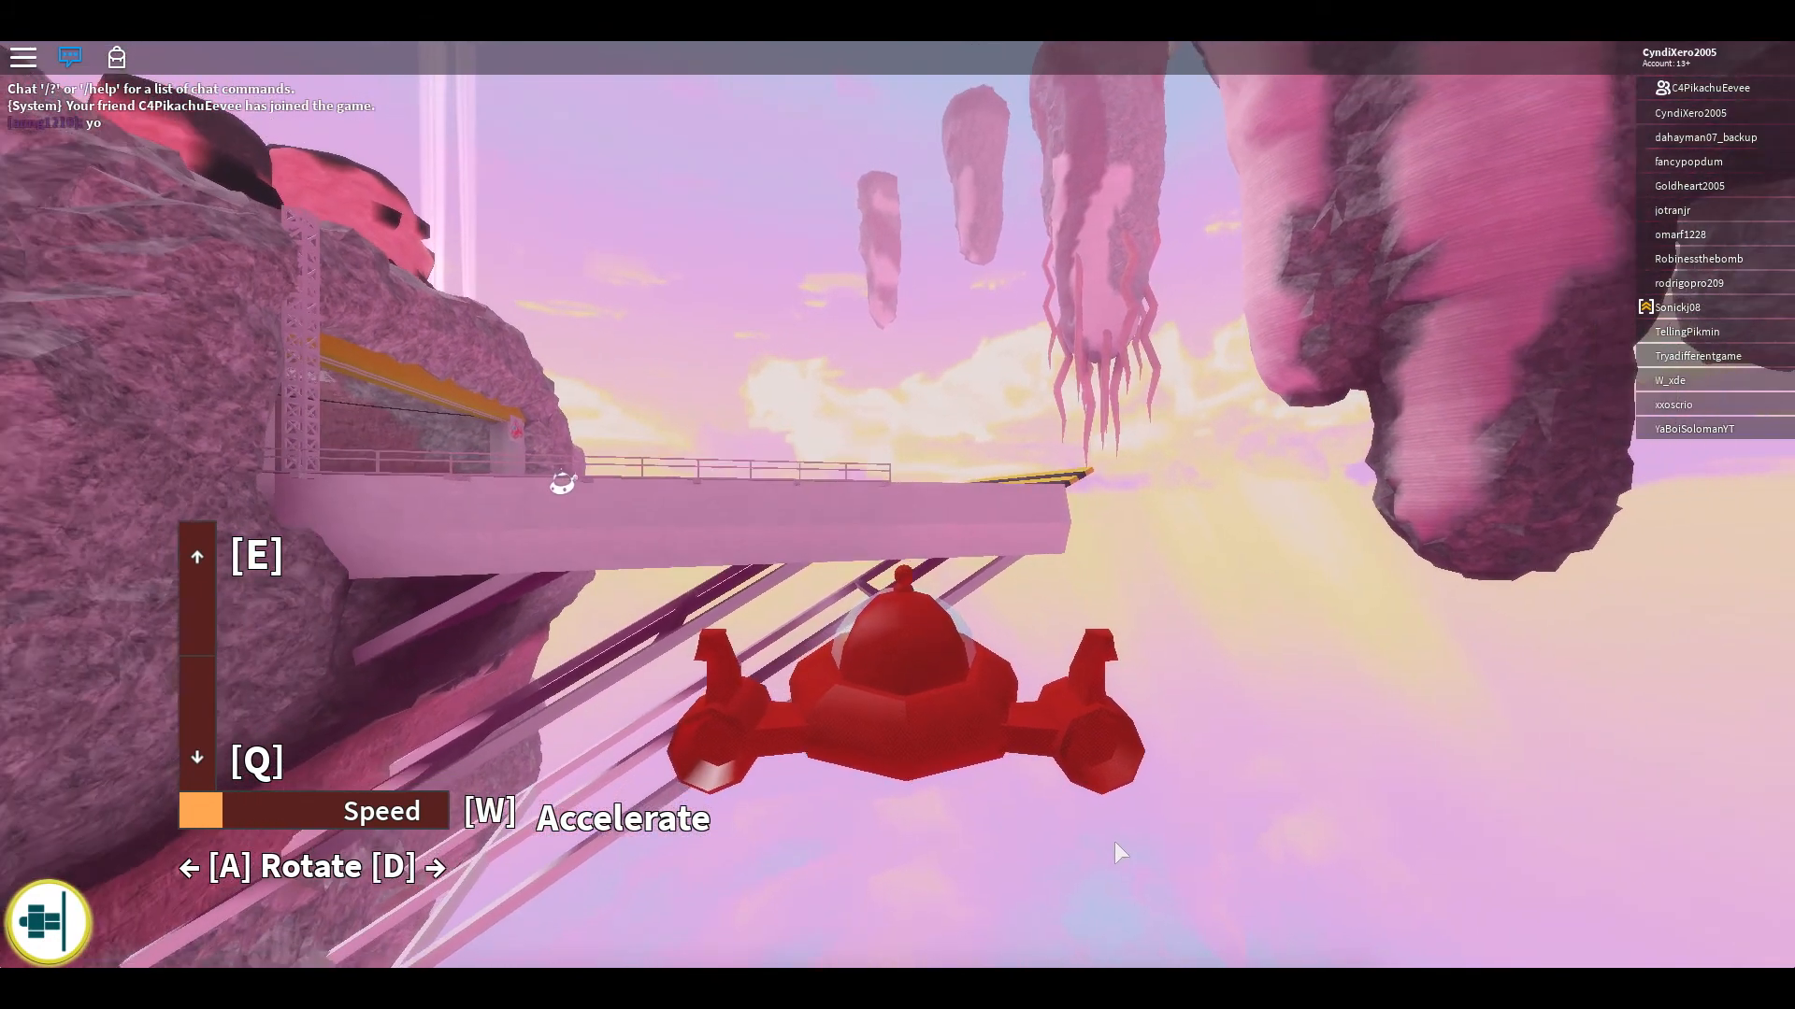
{"action": "key", "text": "w"}
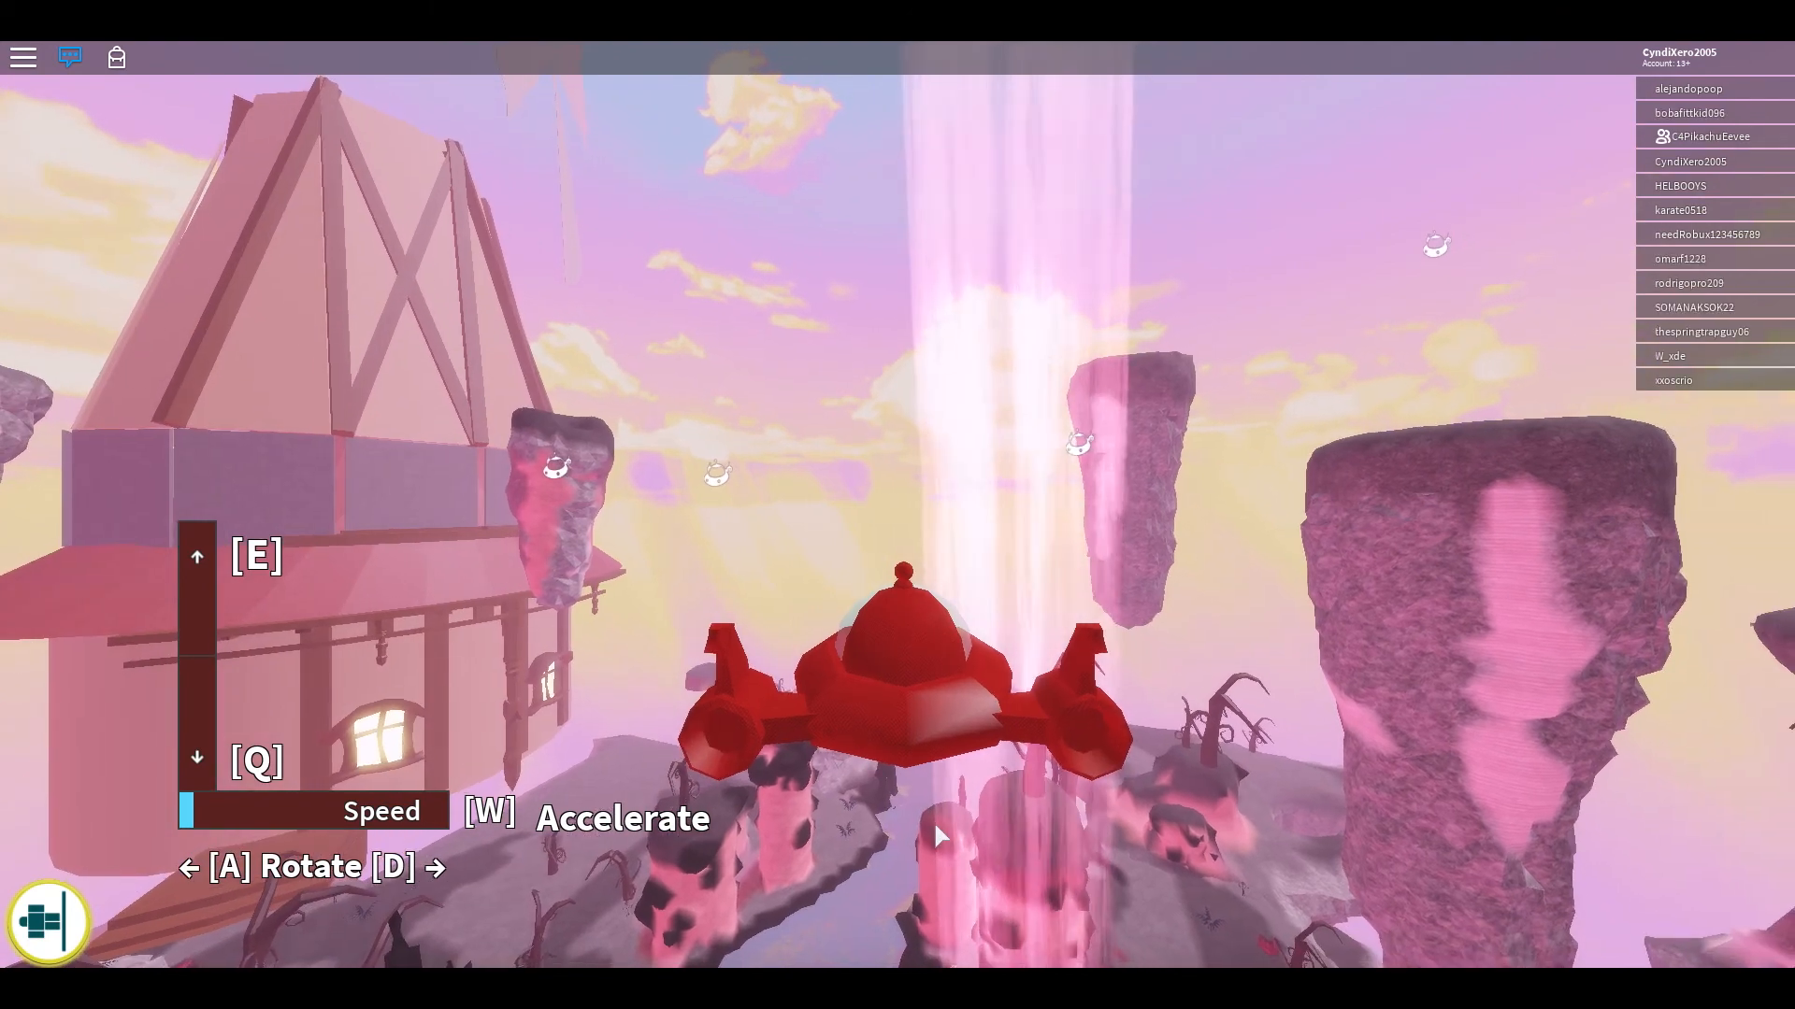
Step: Accelerate the red ship toward the floating islands and the striped pyramid
{"action": "key", "text": "w"}
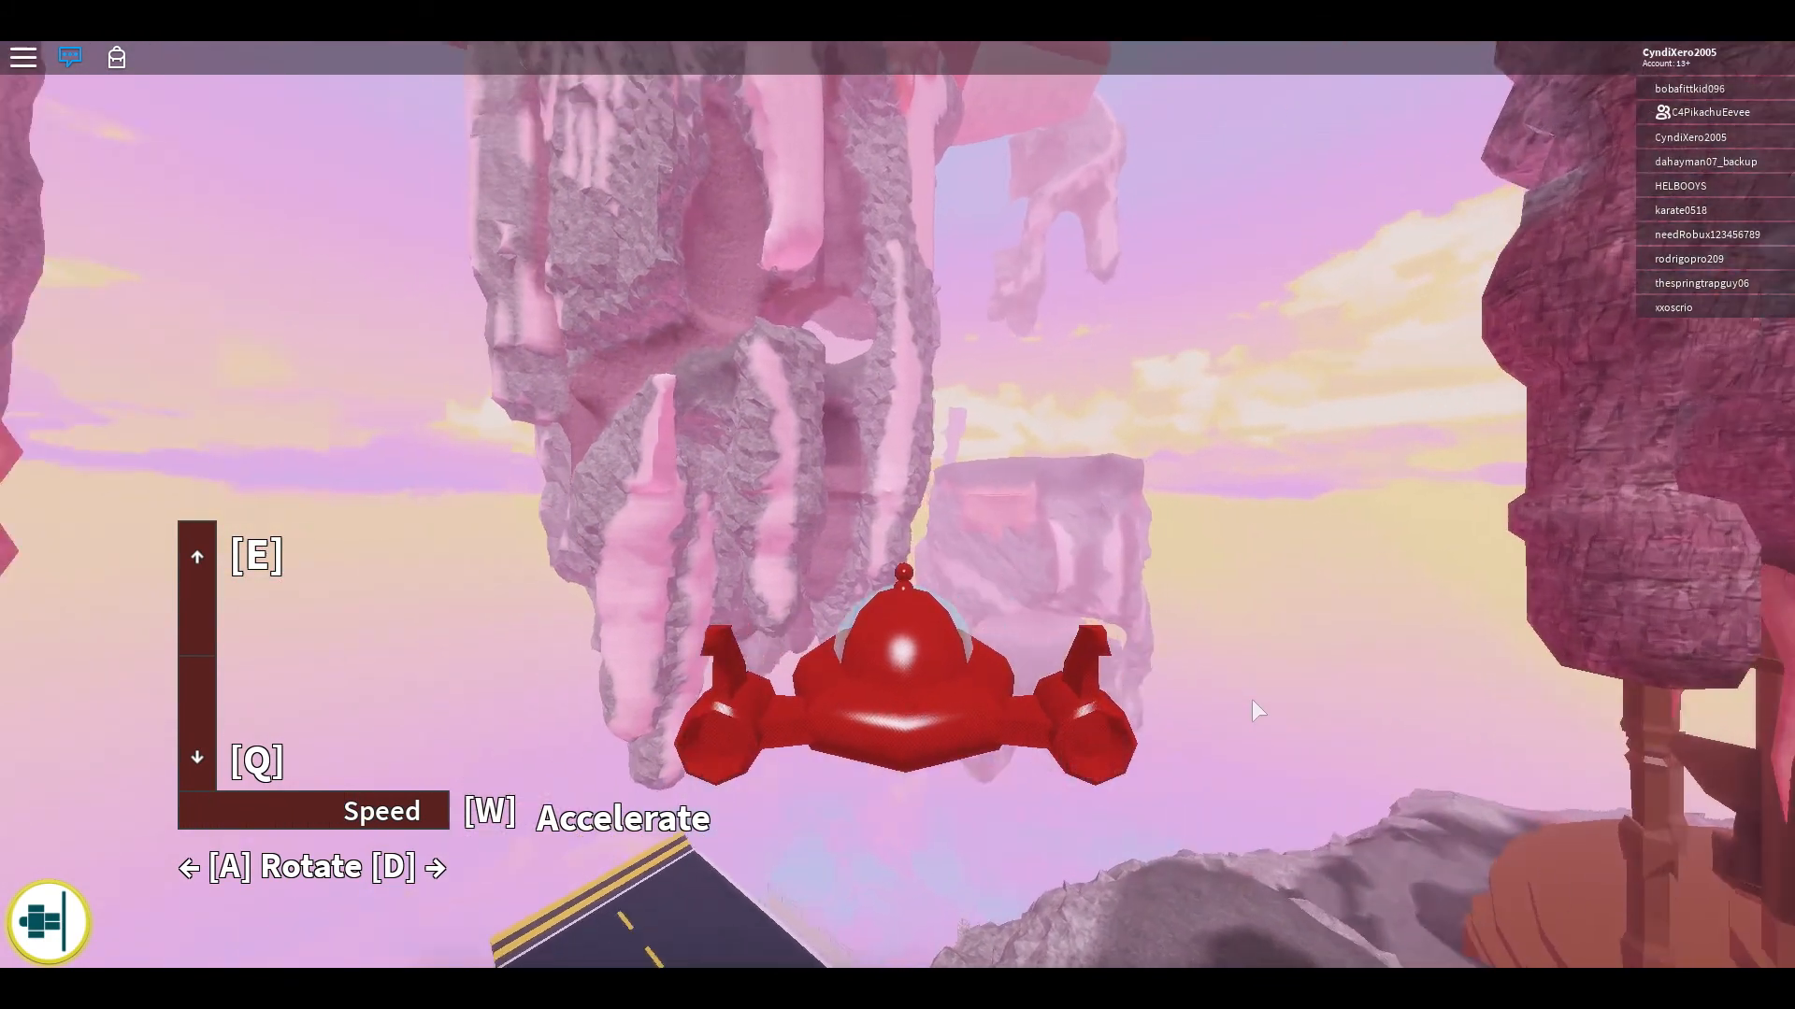
{"action": "key", "text": "w"}
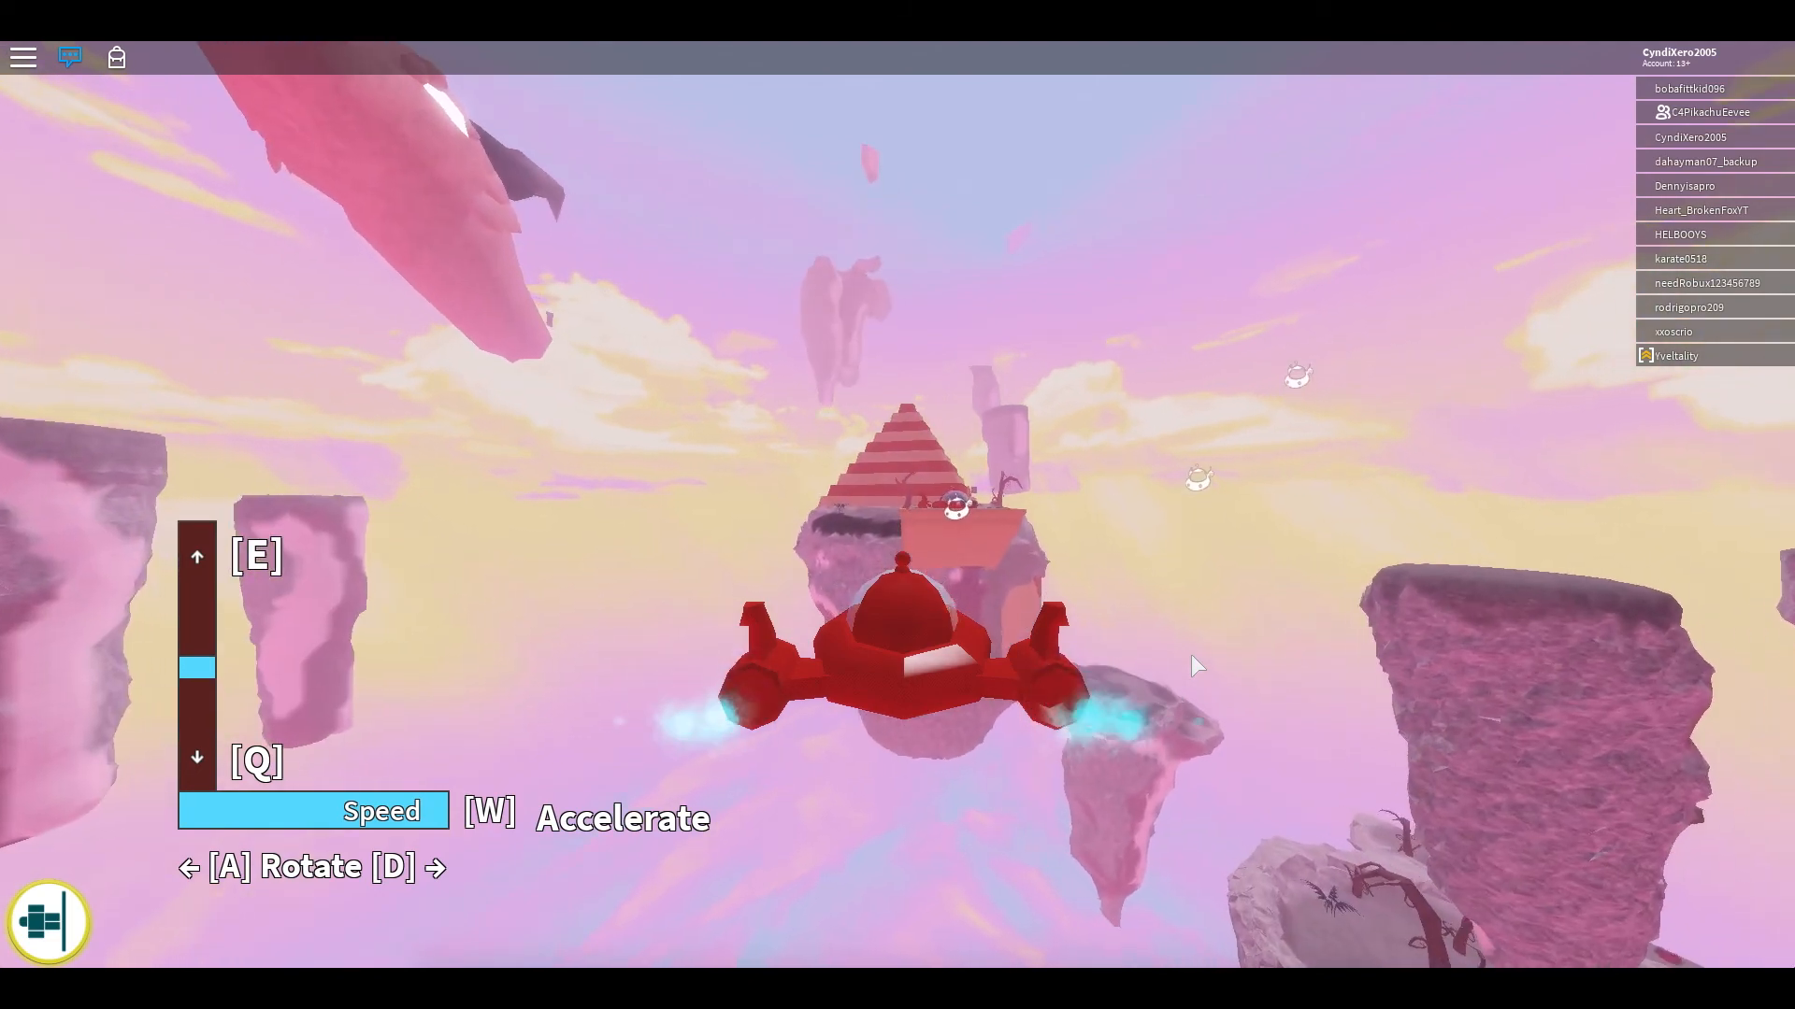
{"action": "key", "text": "w"}
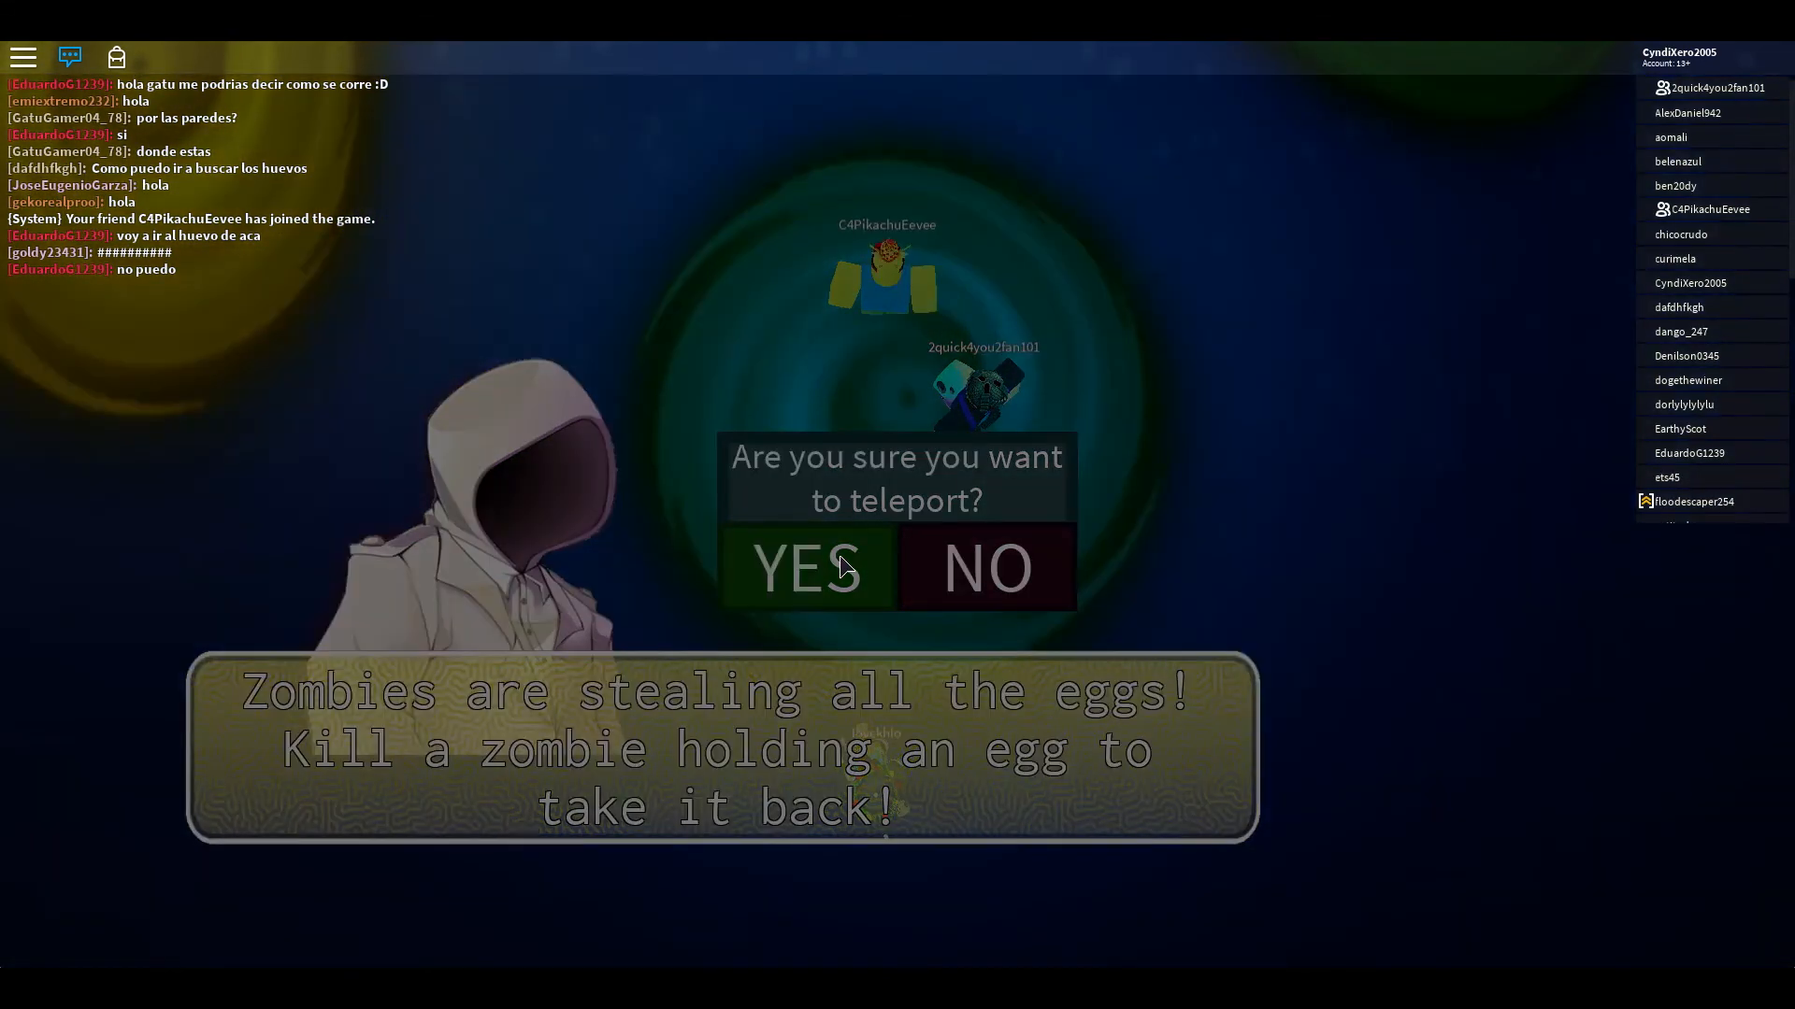
Step: Confirm YES on the 'Are you sure you want to teleport?' prompt
{"action": "left_click", "coordinate": [806, 567]}
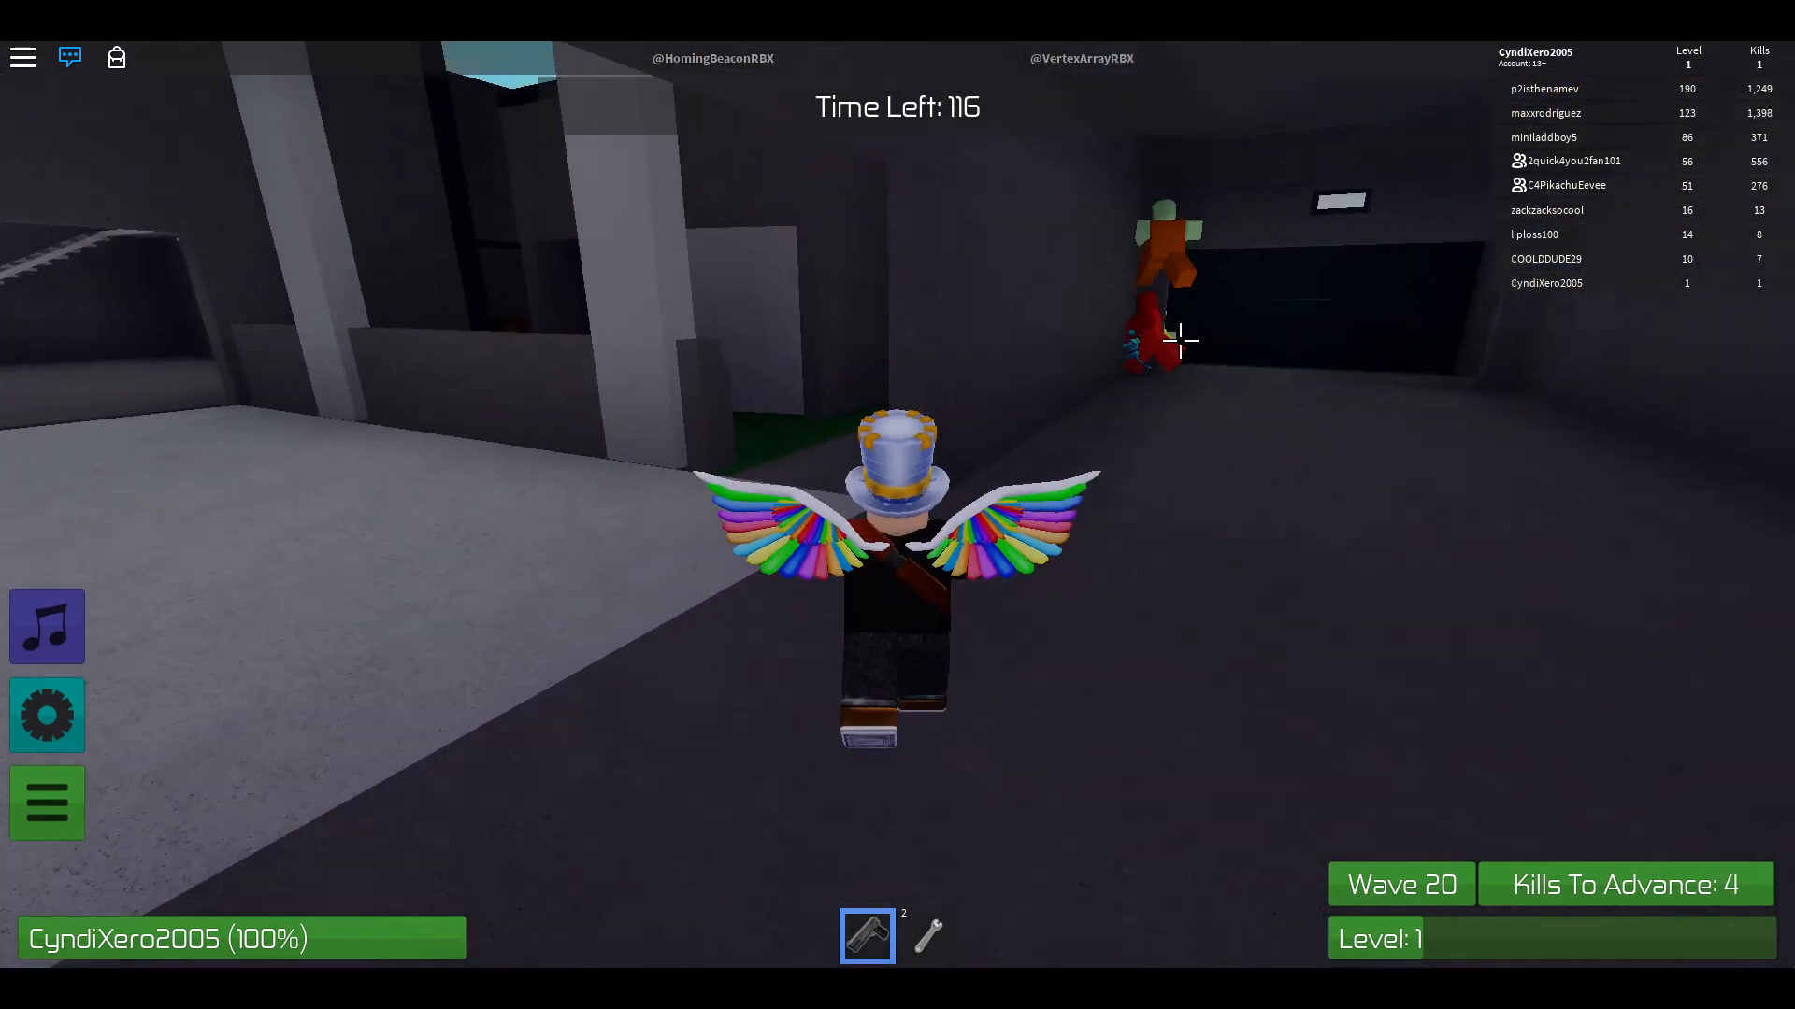
Step: Shoot the pistol at the zombie coming through the doorway
{"action": "left_click", "coordinate": [1424, 348]}
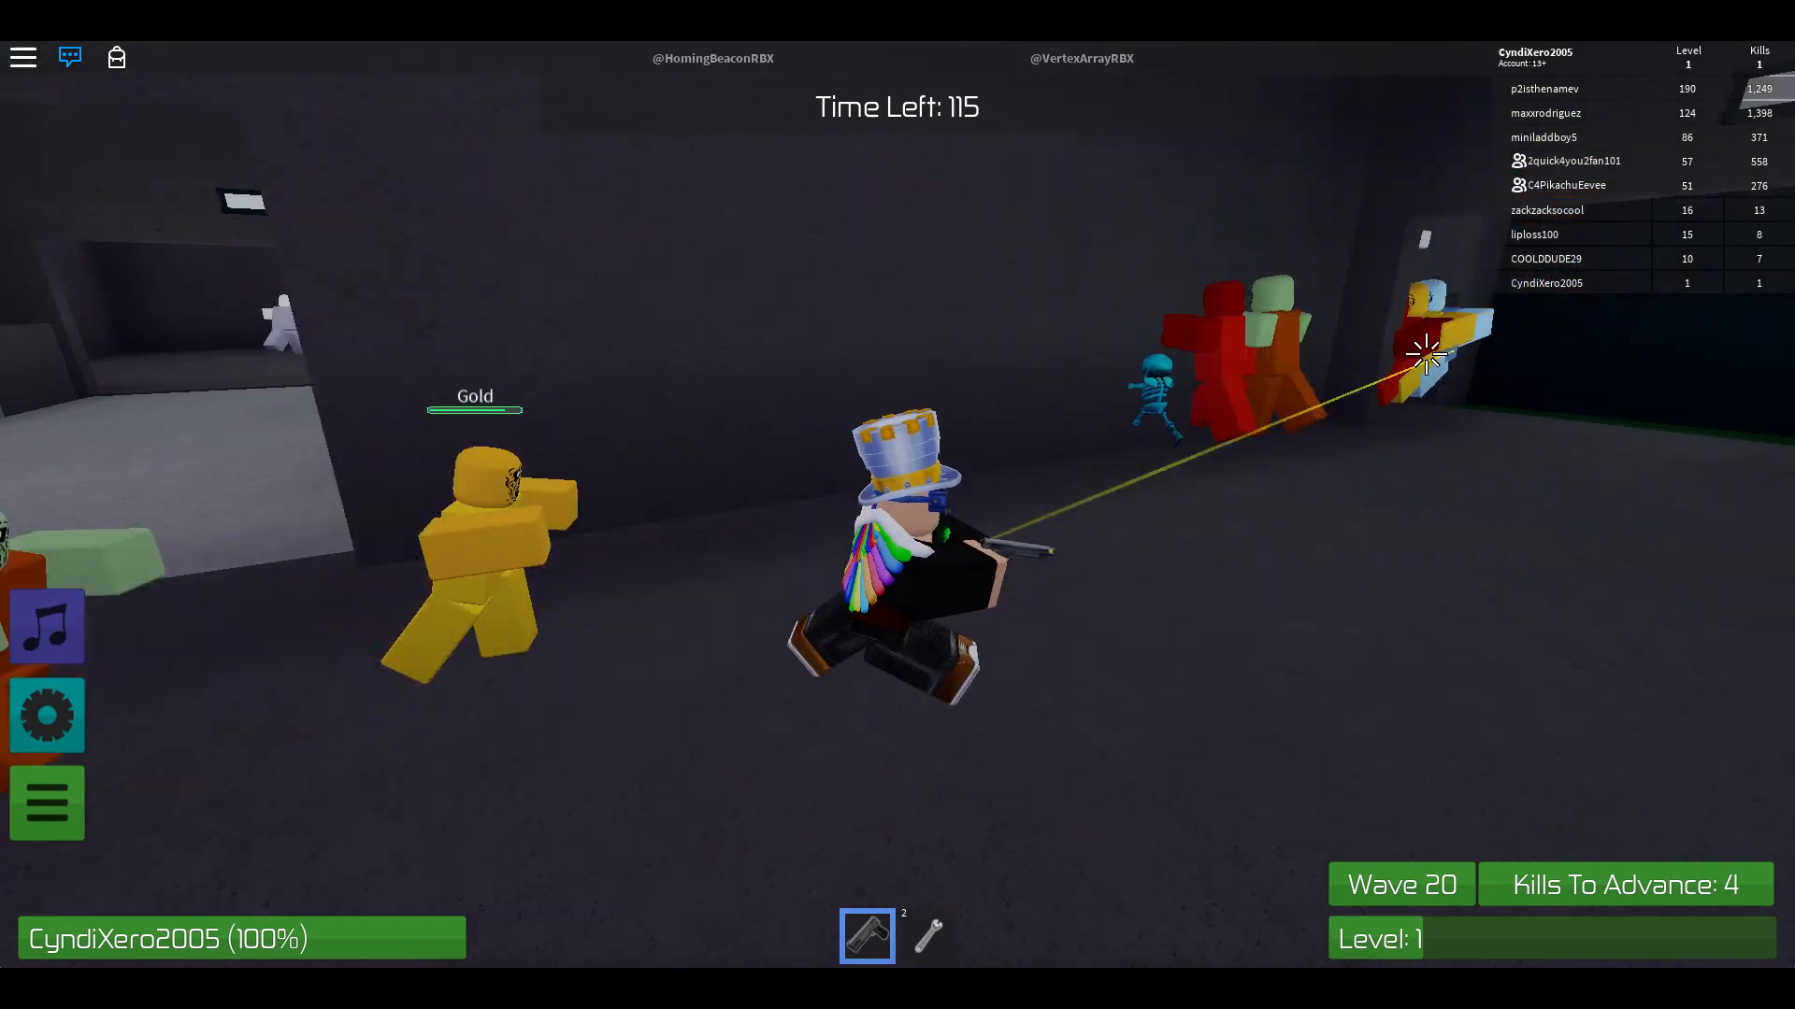